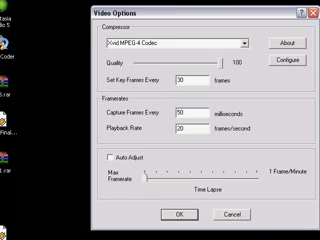
Choose XviD MPEG-4 Codec as the video compressor in CamStudio's Video Options
click(240, 42)
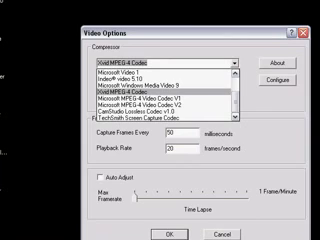
scroll(up, 3)
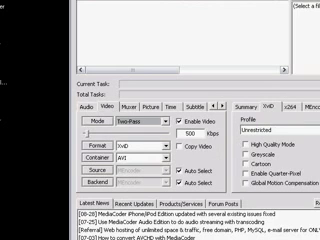
Show MediaCoder's Picture settings to resize recordings to 320x240 for YouTube
click(160, 104)
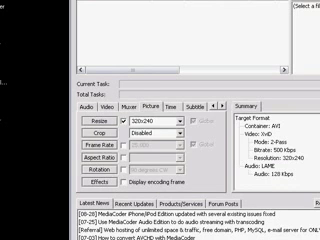